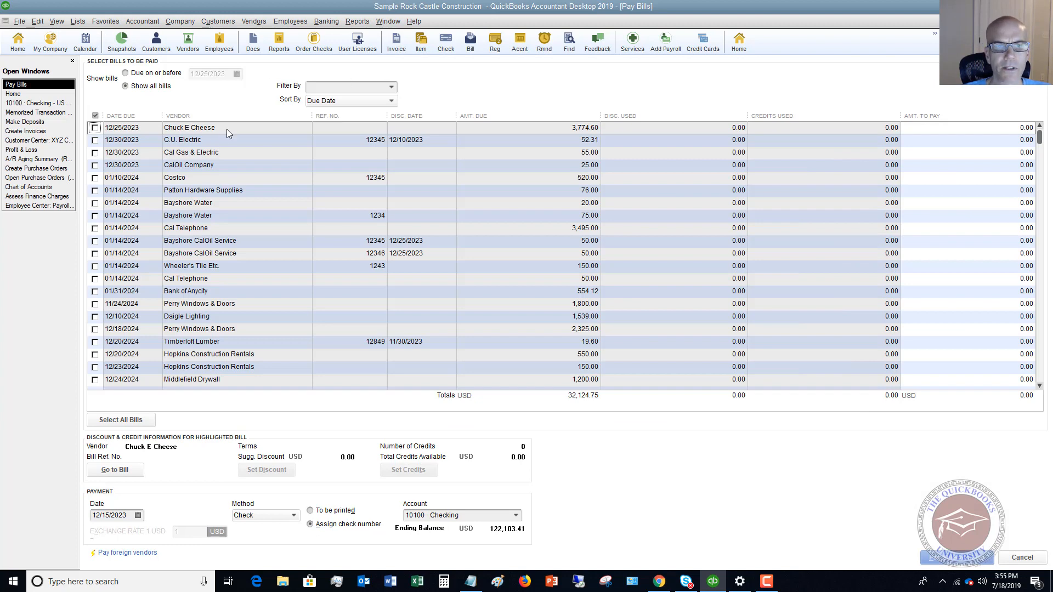
mouse_move(238, 129)
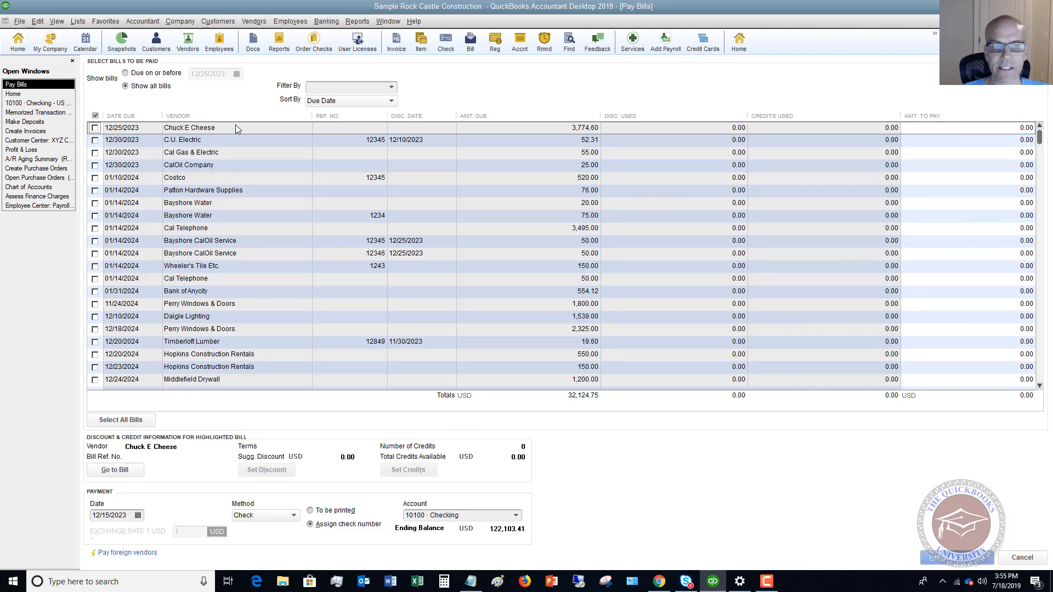
Start a new general journal entry from the Company menu, alongside the open Pay Bills window
scroll(down, 3)
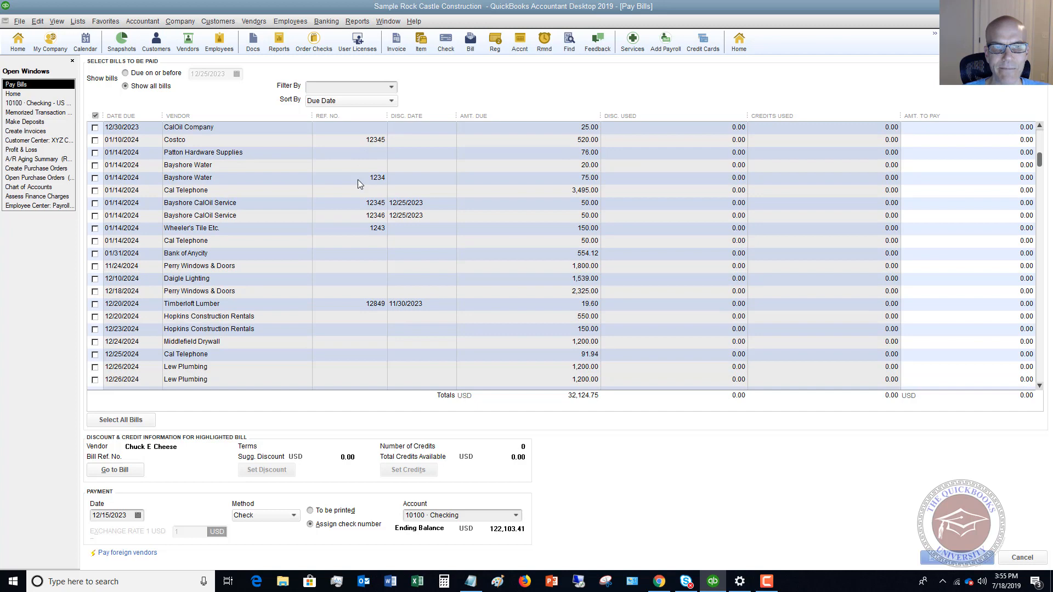
scroll(down, 3)
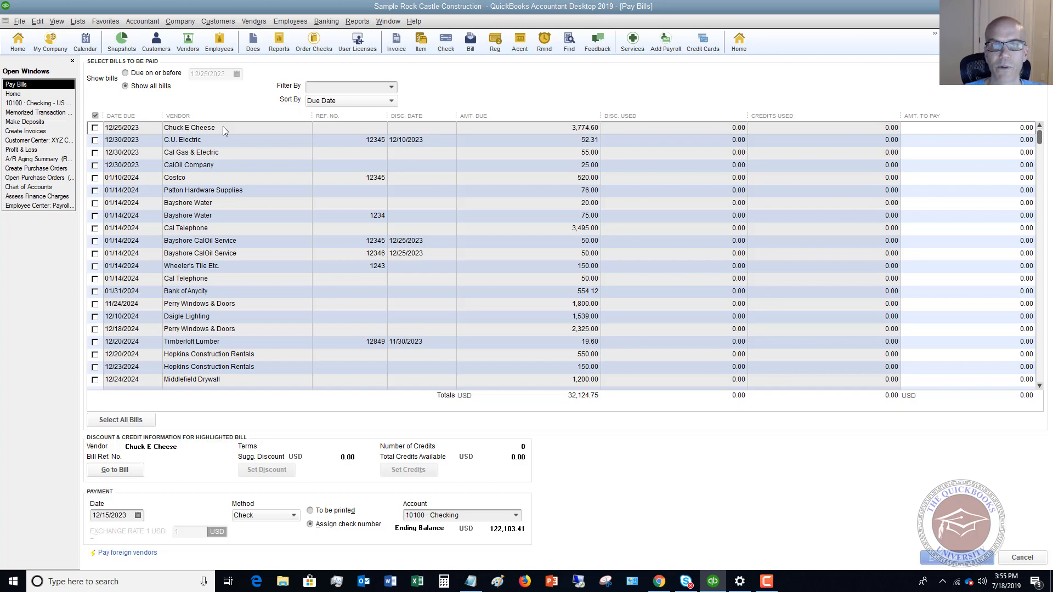
mouse_move(235, 130)
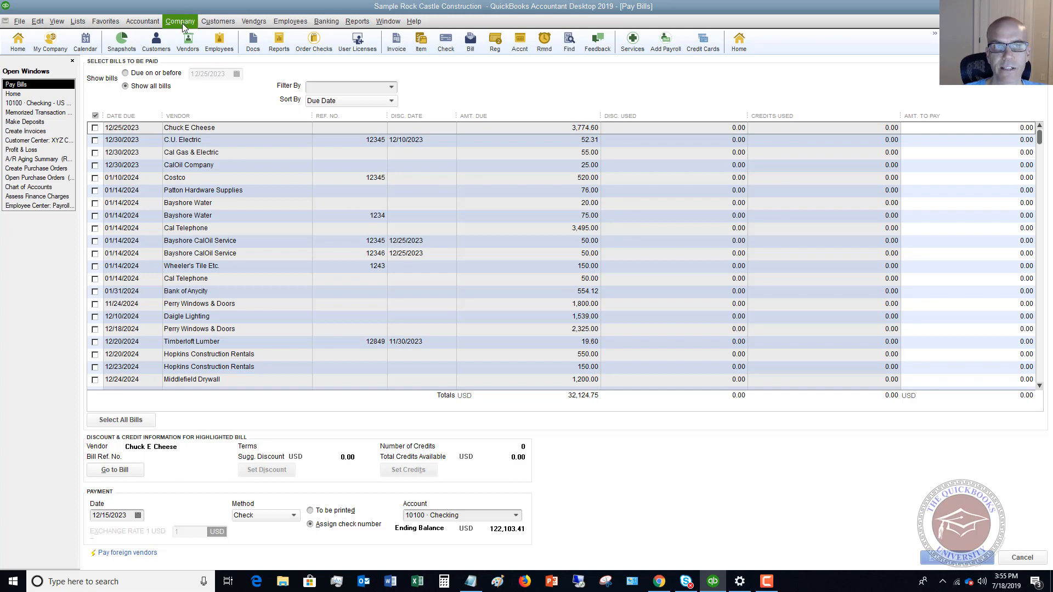
click(179, 20)
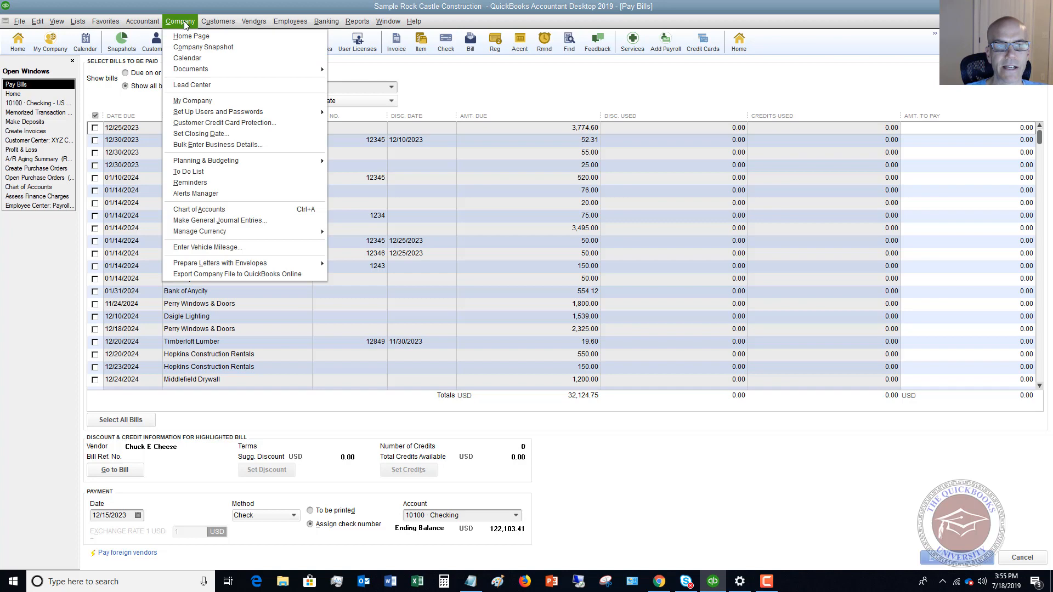
mouse_move(220, 221)
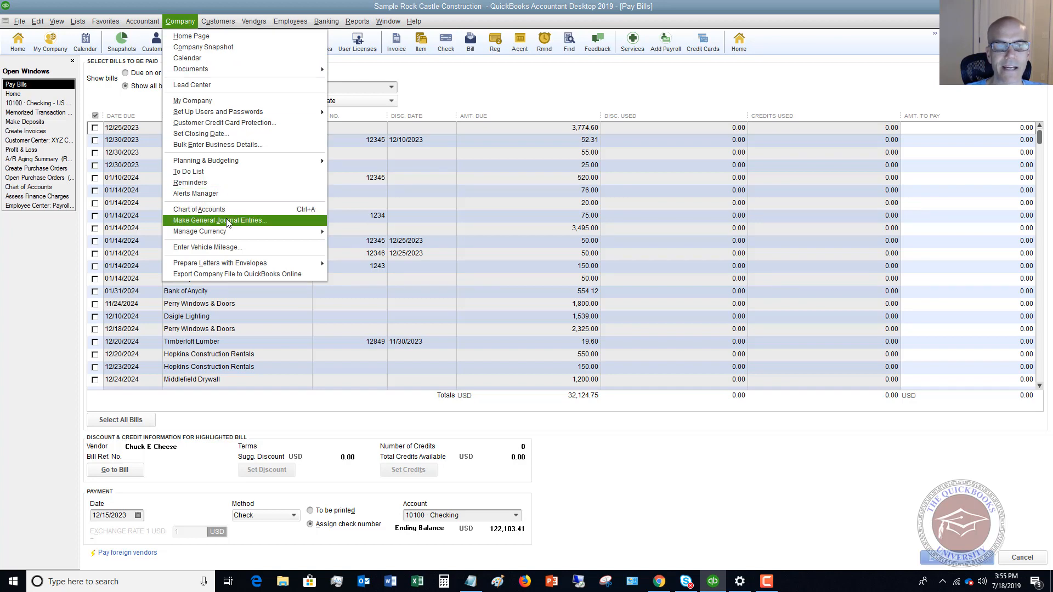
click(219, 220)
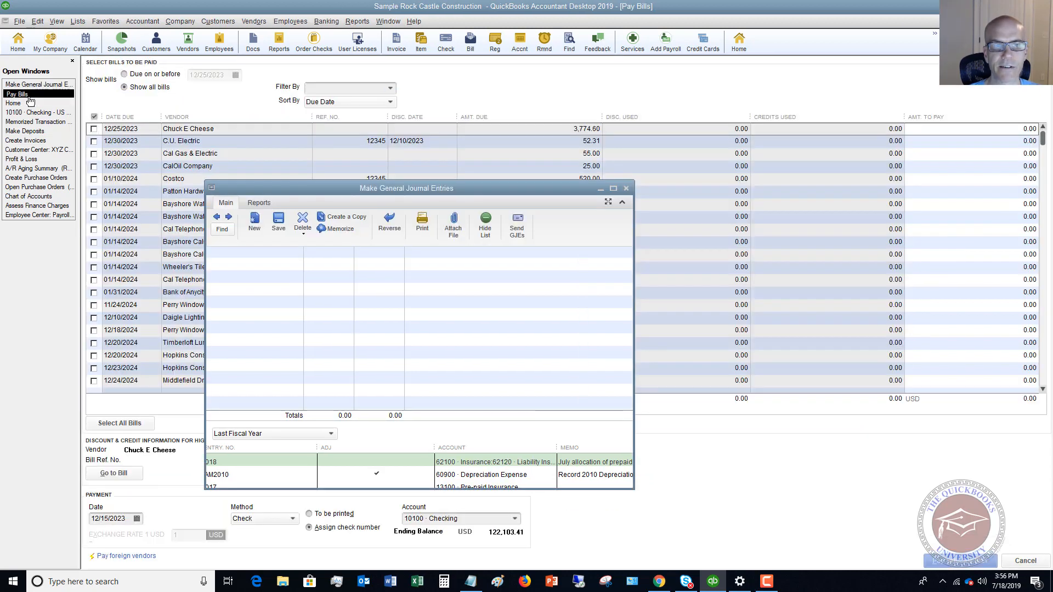
click(626, 188)
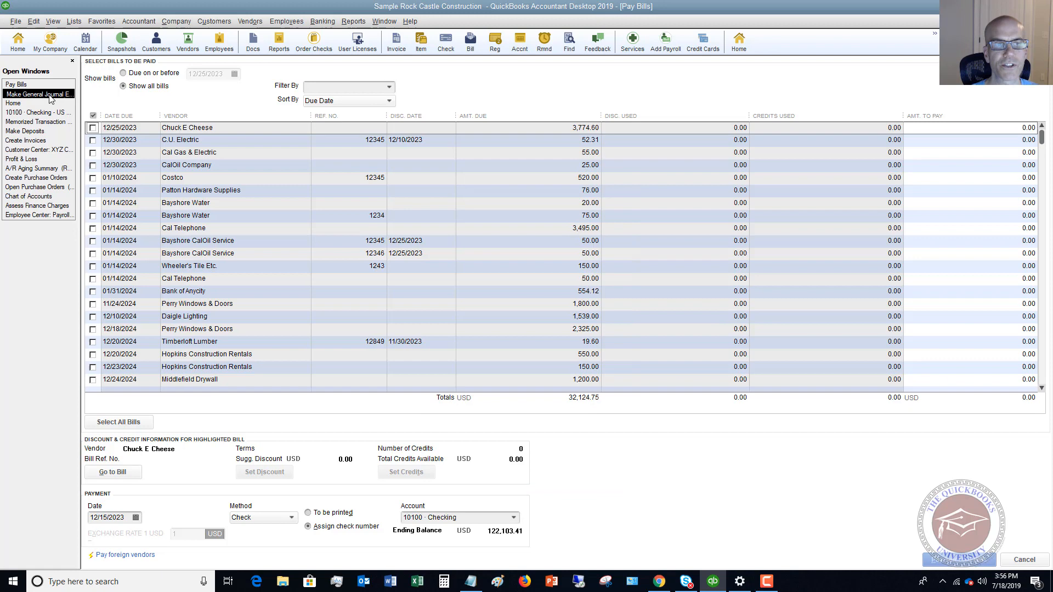
click(39, 94)
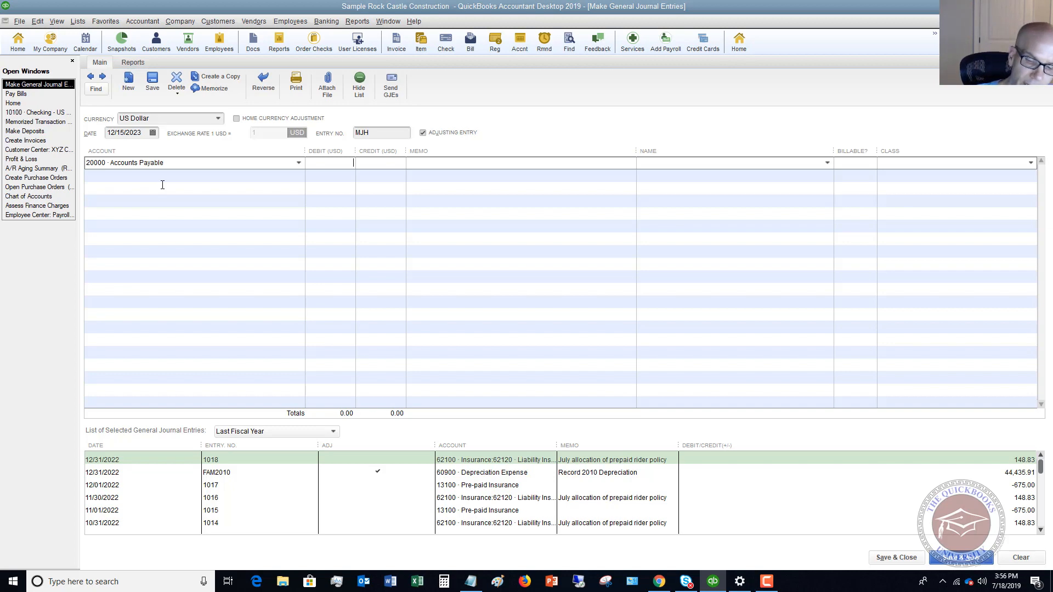
Debit Accounts Payable 3,774.60 with Chuck E Cheese as the line's name
text(3774)
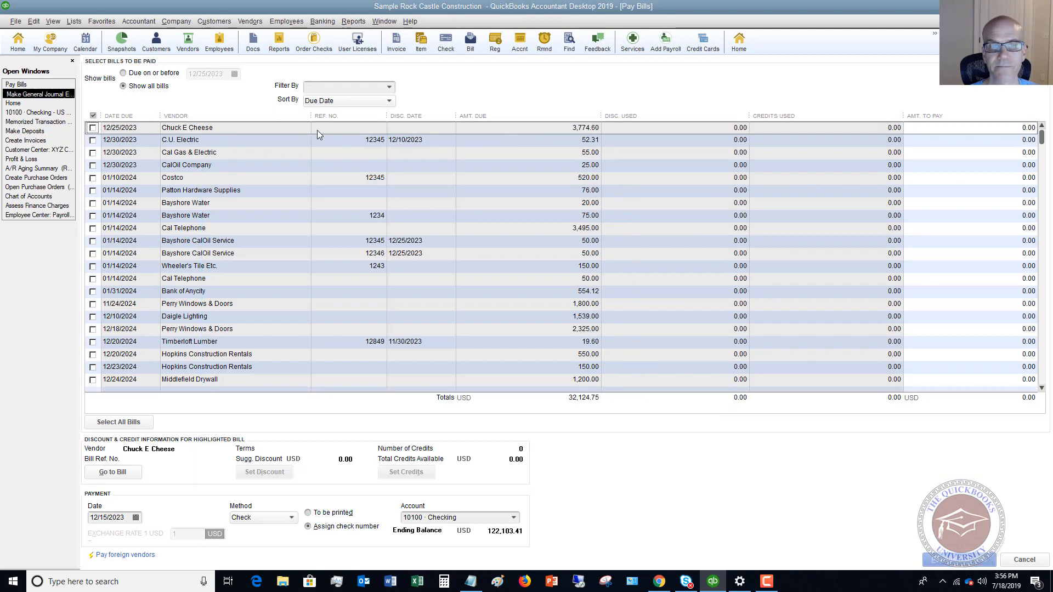
click(39, 77)
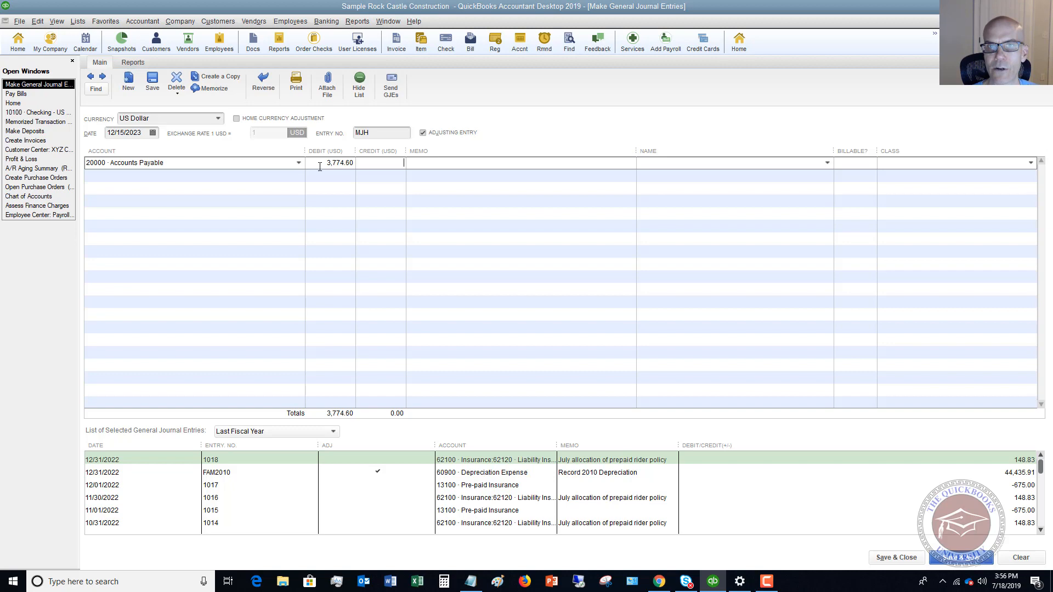
mouse_move(317, 171)
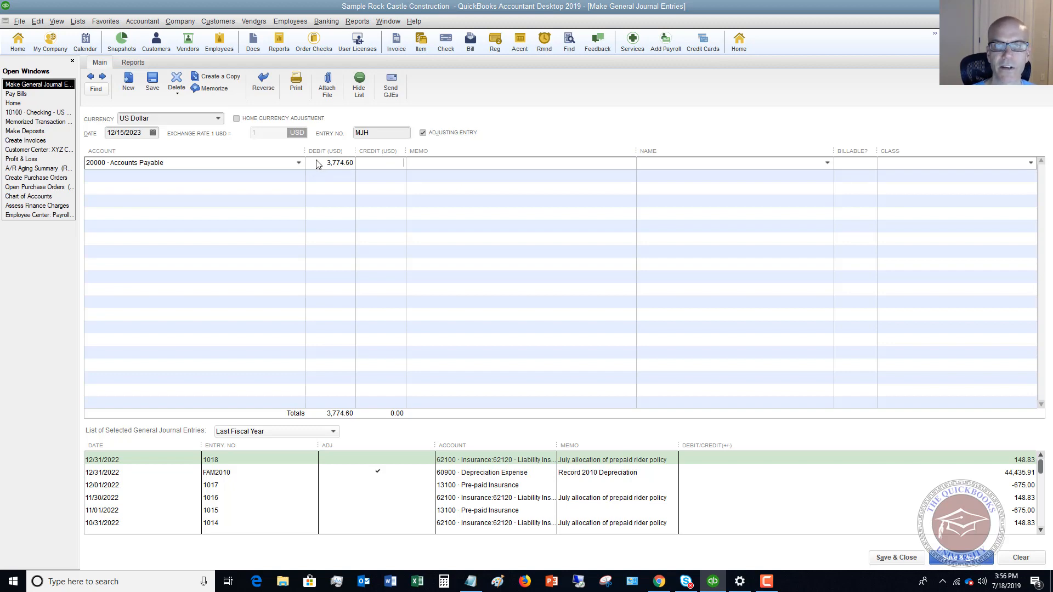
mouse_move(195, 172)
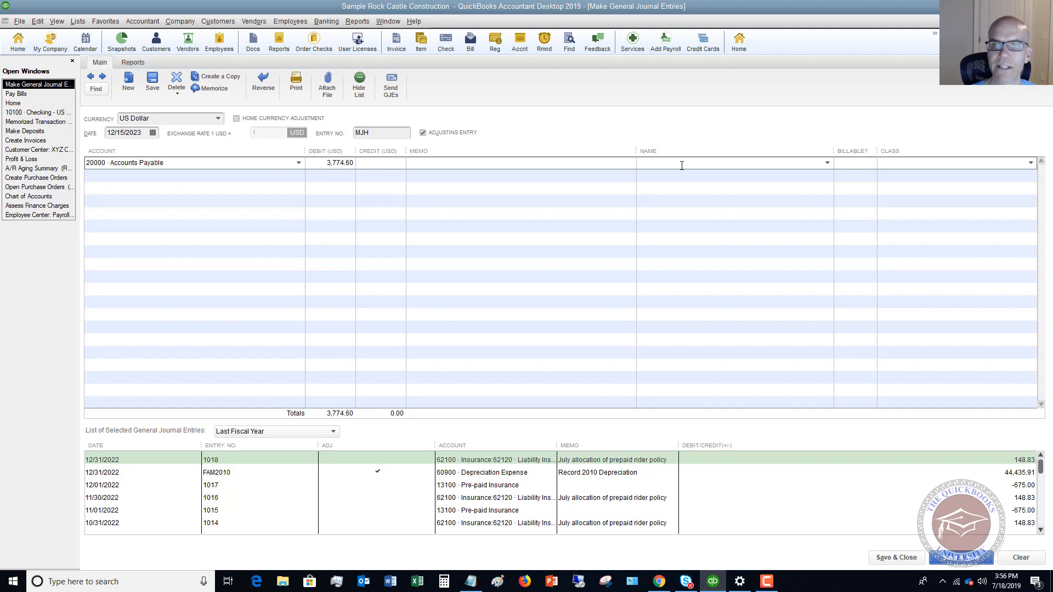
mouse_move(646, 144)
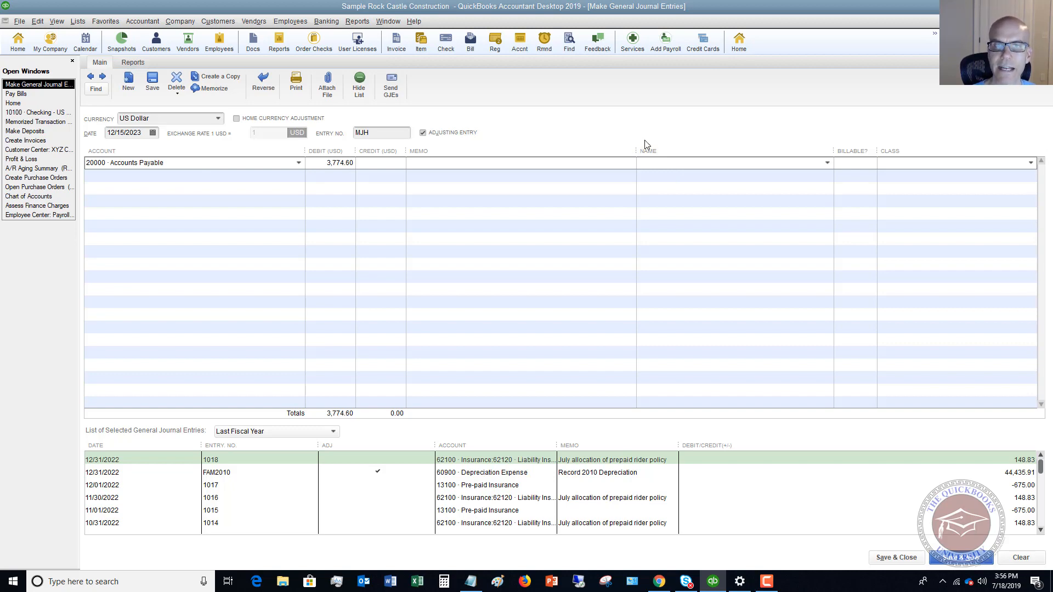
text(Chuck E Cheese)
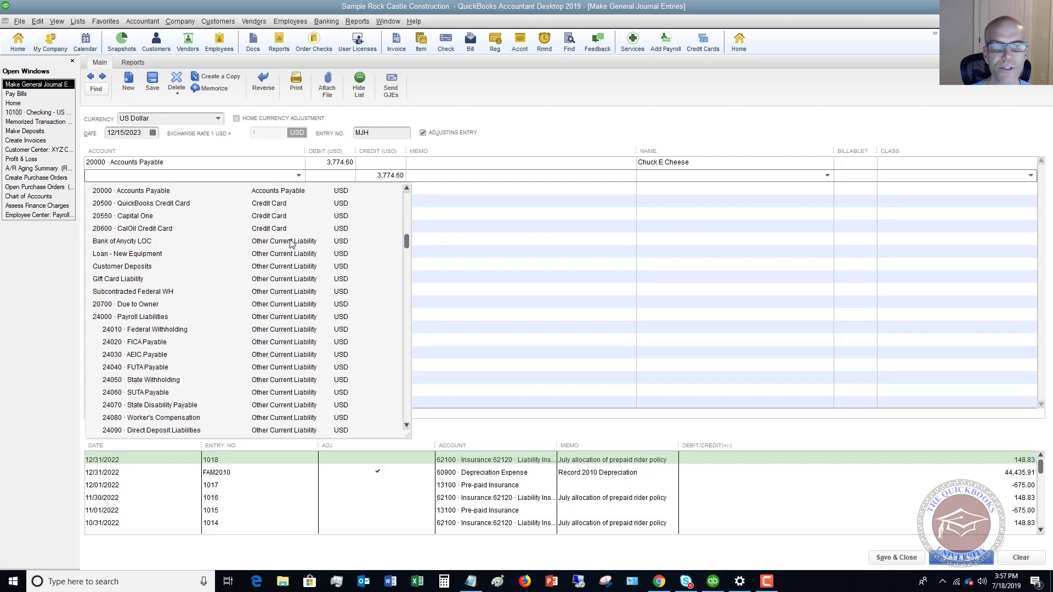
Assign 20700 Due to Owner to the 3,774.60 credit line and choose its class
scroll(down, 3)
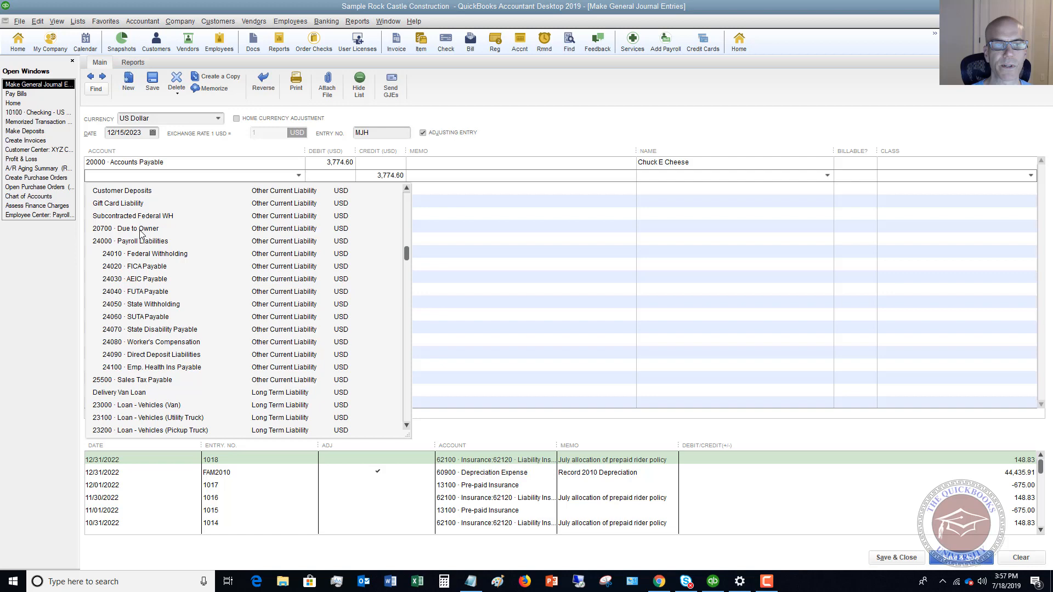
mouse_move(139, 235)
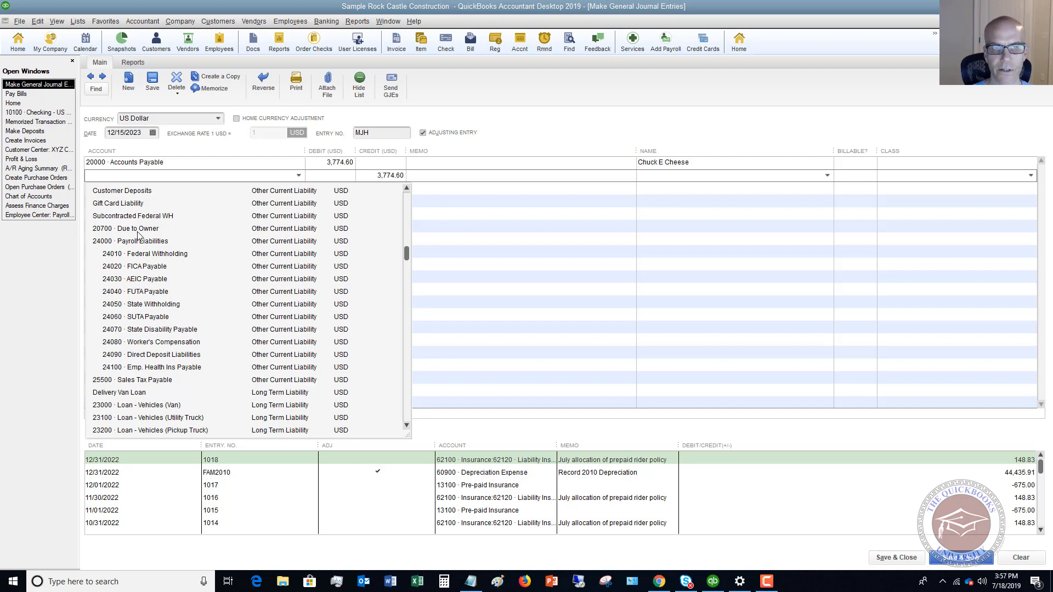
scroll(down, 3)
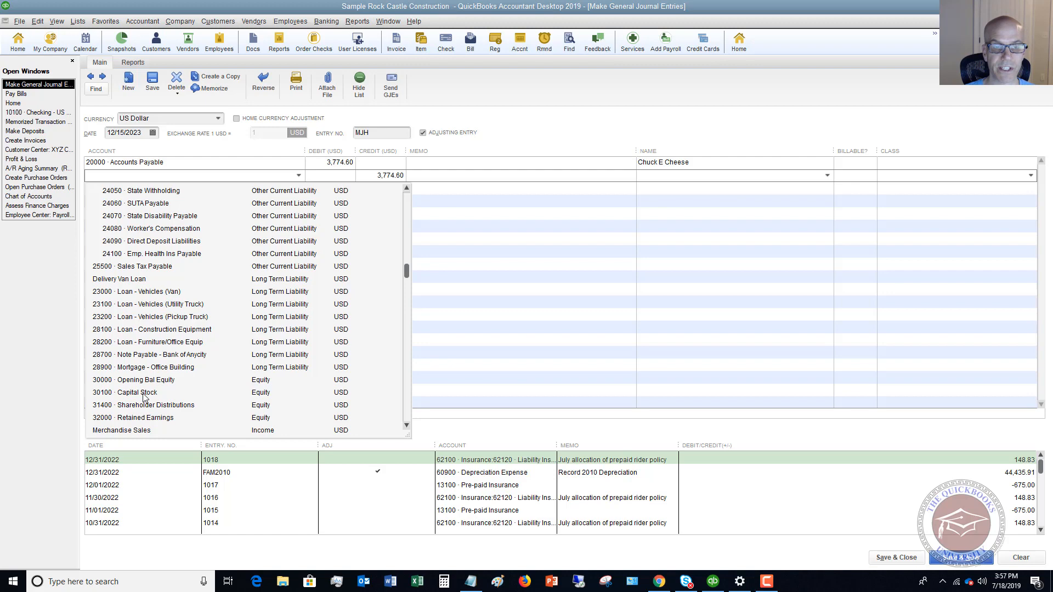
mouse_move(141, 345)
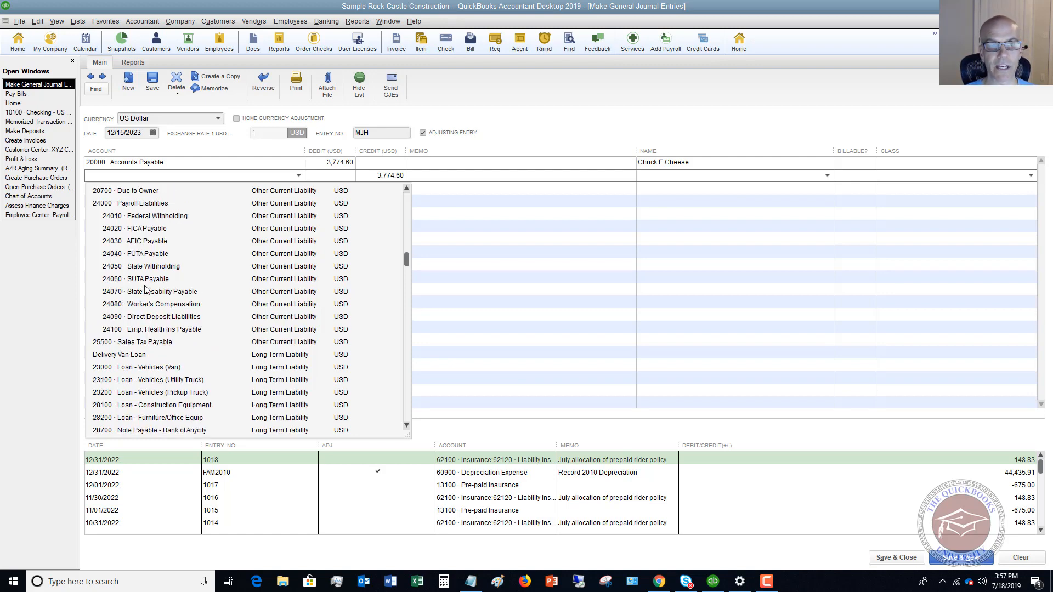
mouse_move(154, 191)
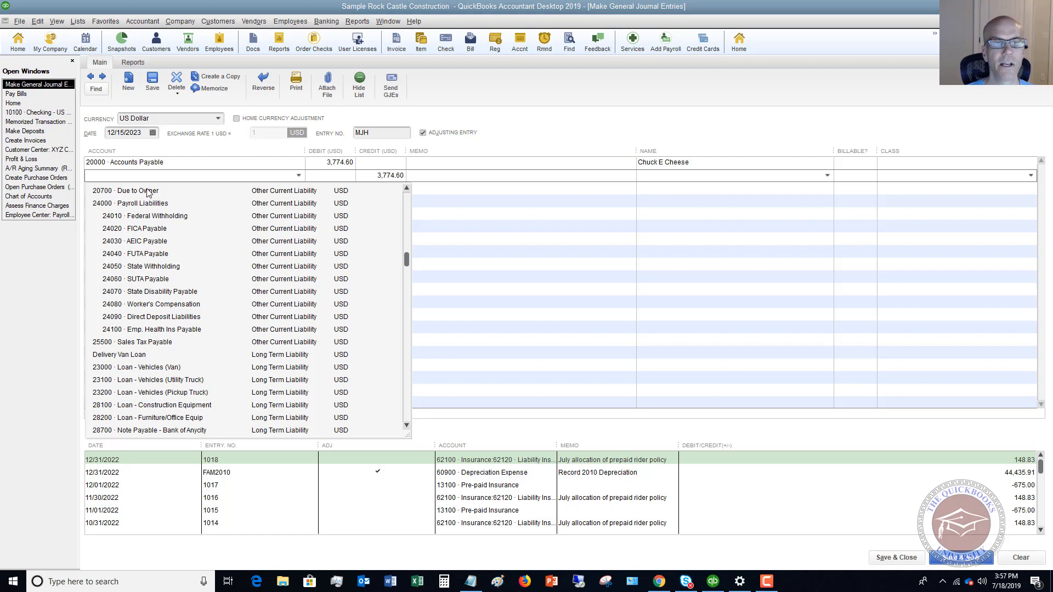
click(138, 191)
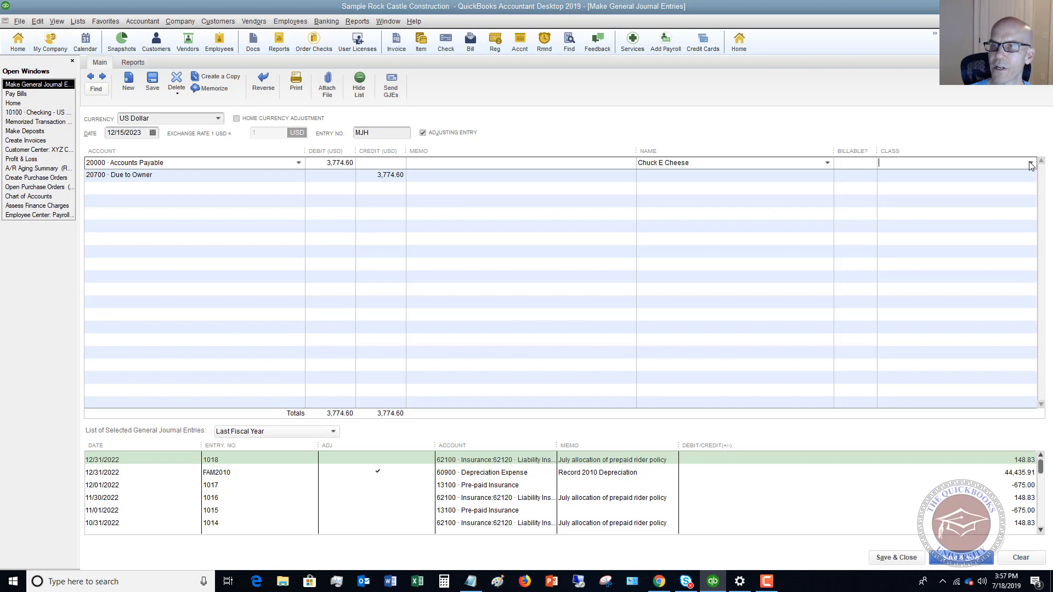
click(1031, 163)
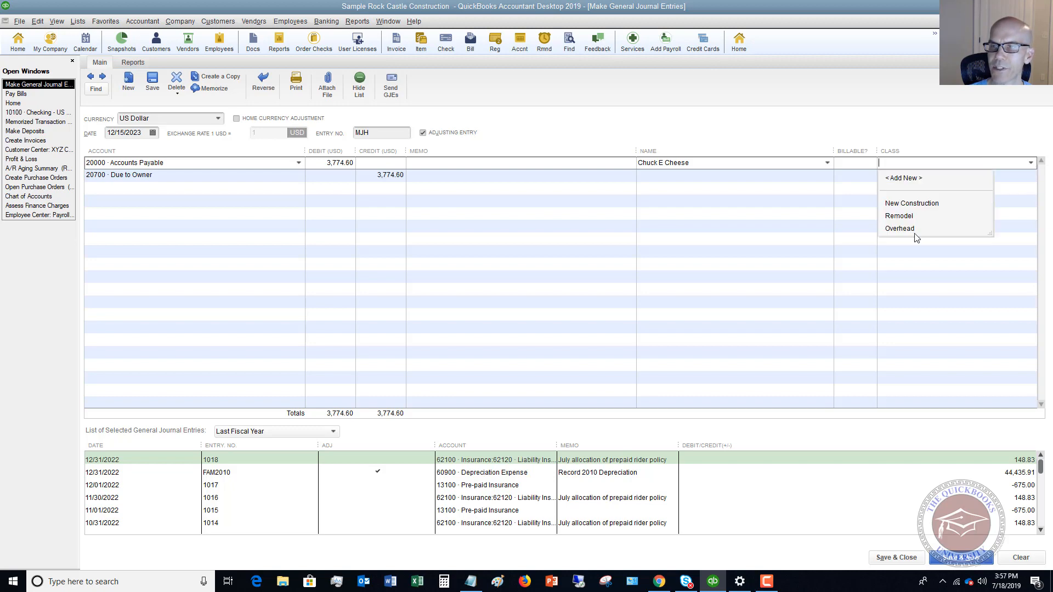
click(900, 228)
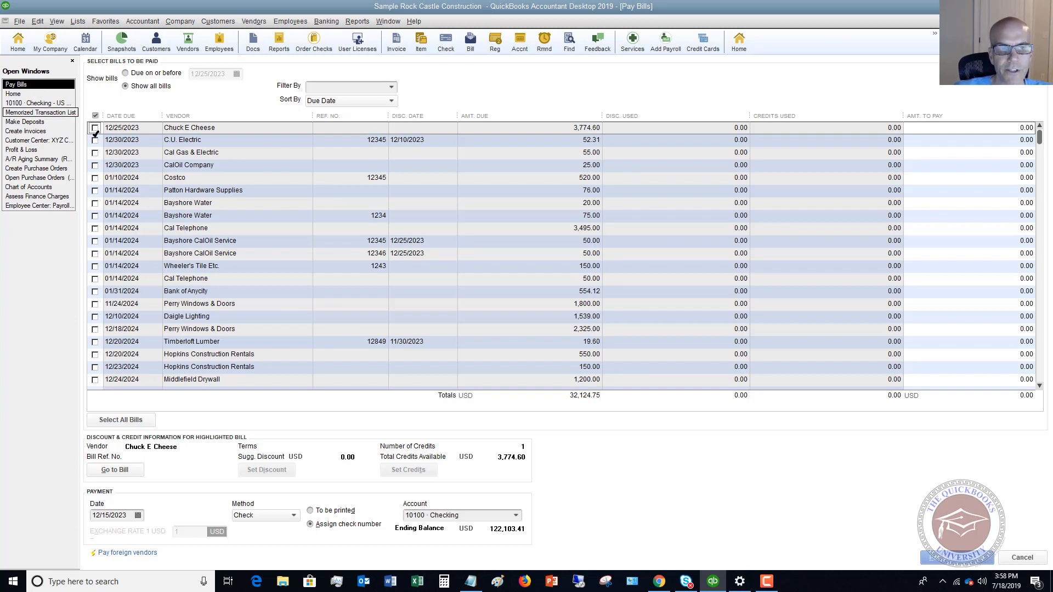
Mark the Chuck E Cheese bill for payment and view its 3,774.60 available credit
click(94, 127)
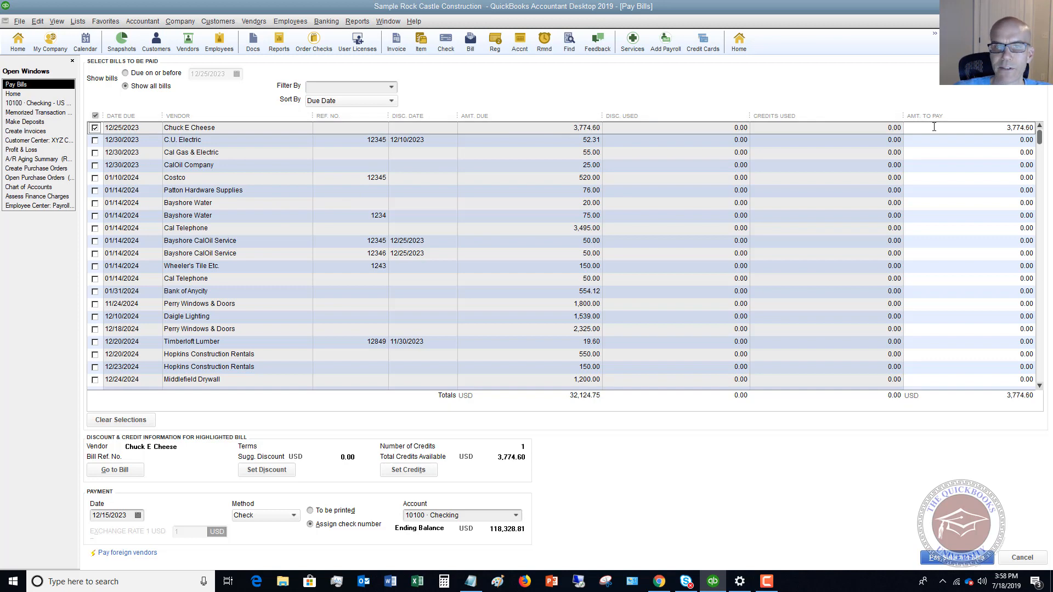
mouse_move(220, 456)
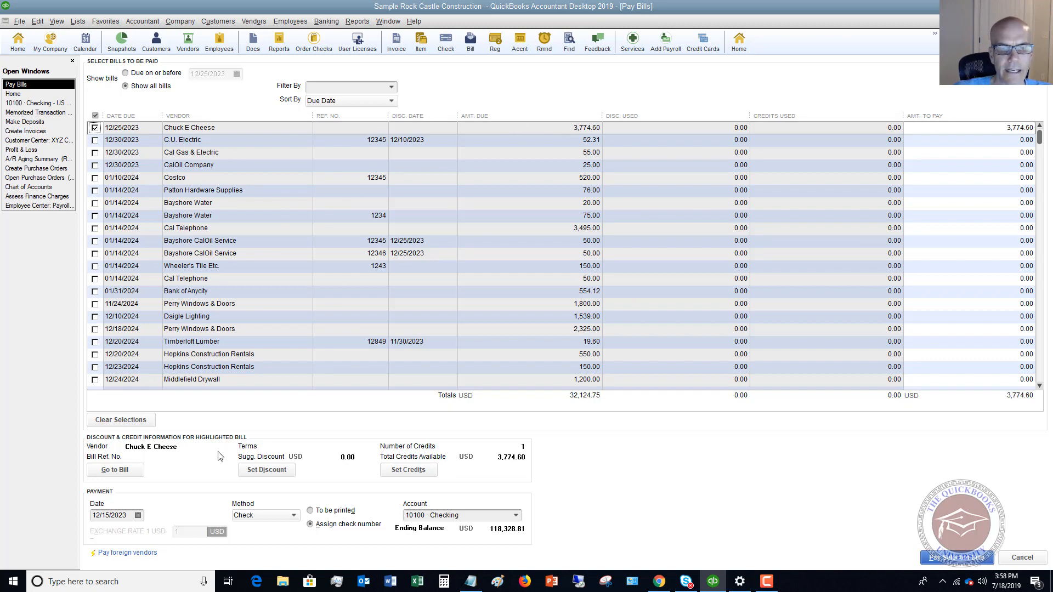
mouse_move(344, 531)
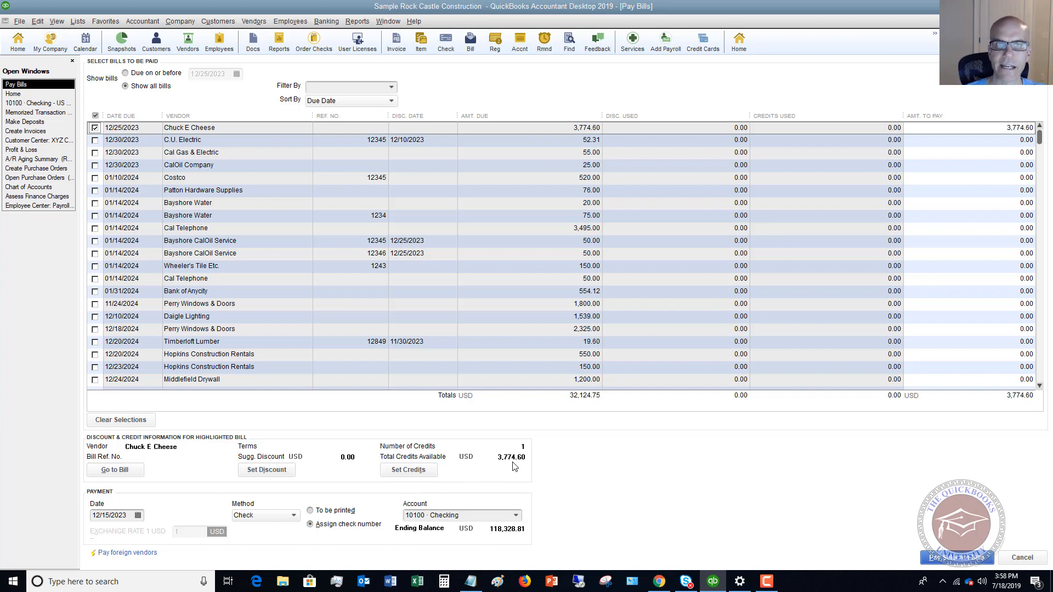
mouse_move(492, 460)
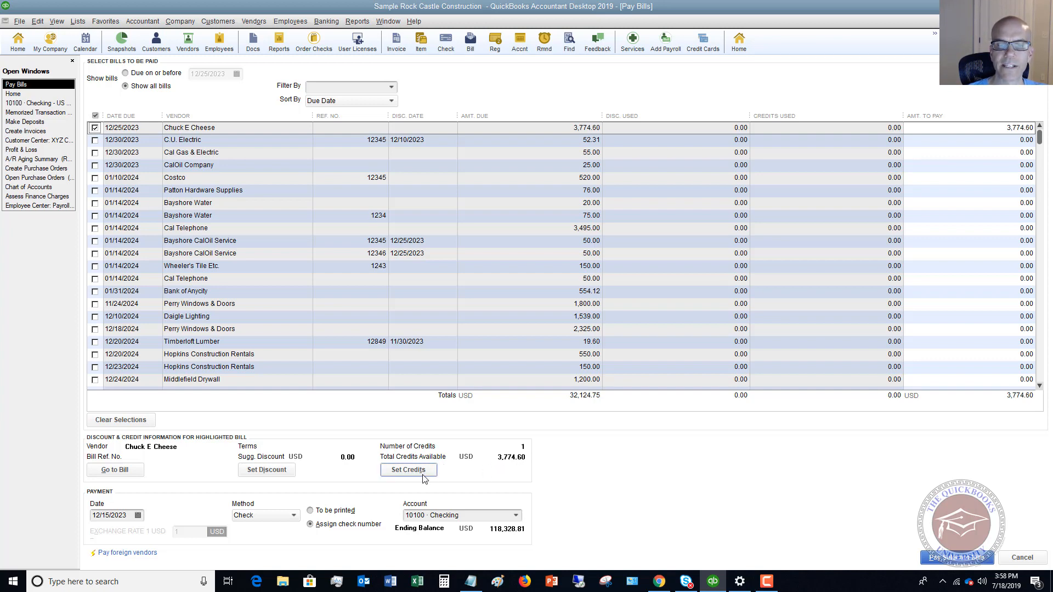
click(408, 470)
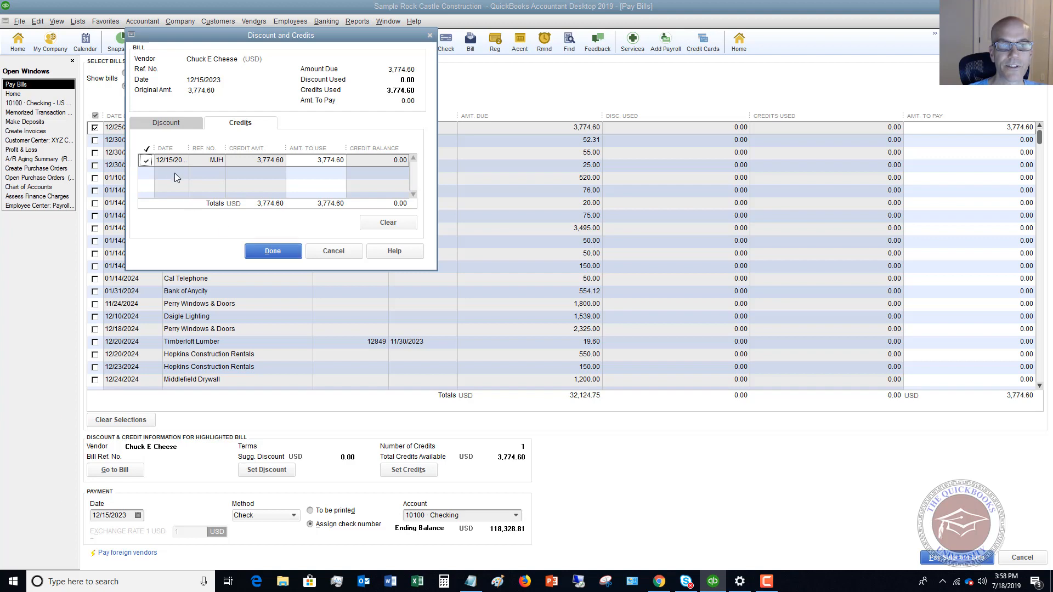
Confirm applying the 3,774.60 credit to the Chuck E Cheese bill
click(272, 251)
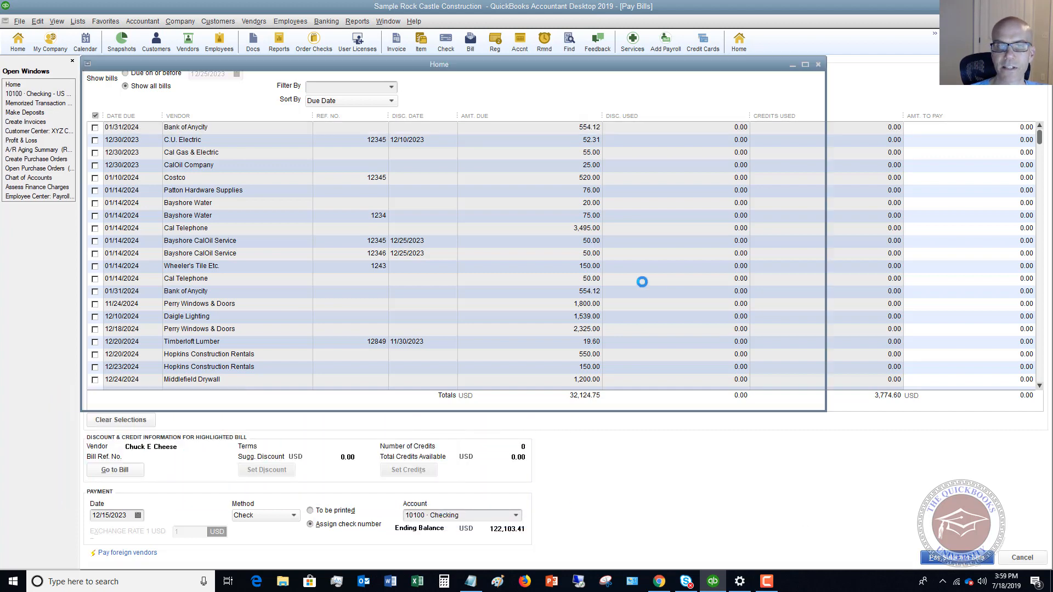
Close the Payment Summary showing 0.00 paid and go back to the bills list
click(956, 558)
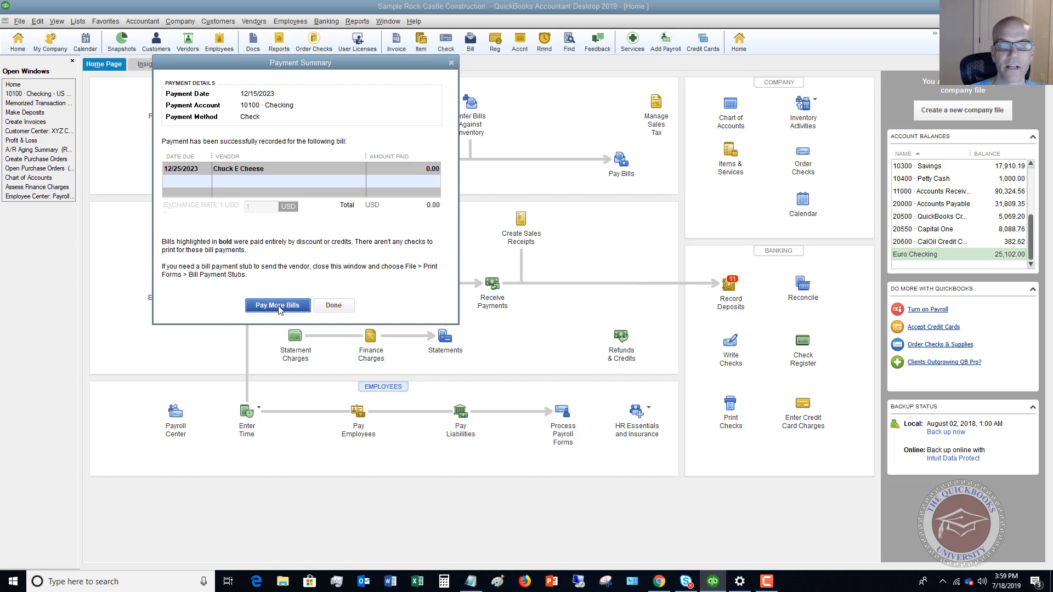
click(278, 305)
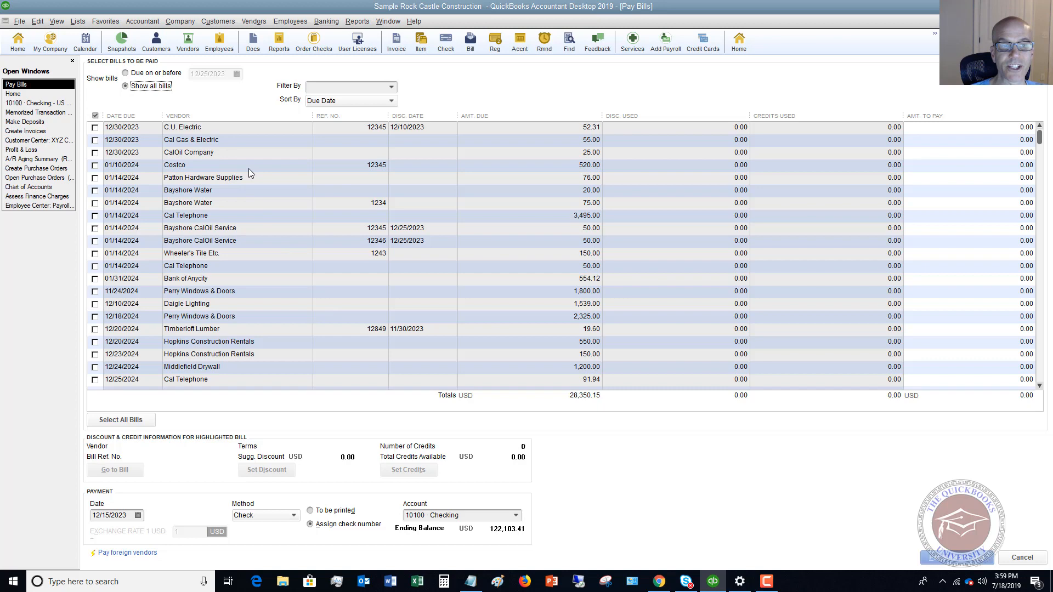
mouse_move(242, 167)
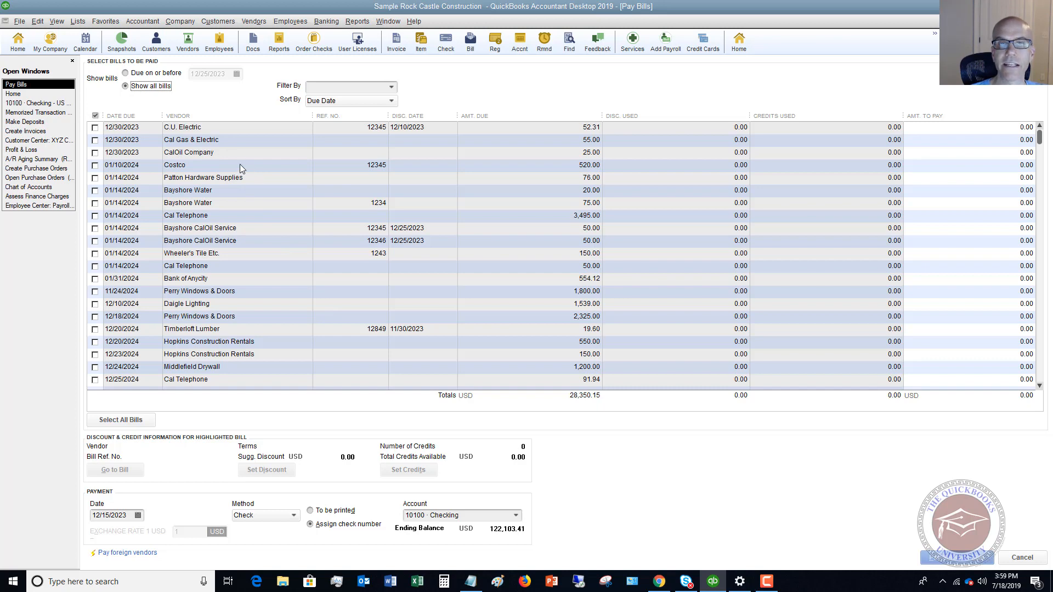